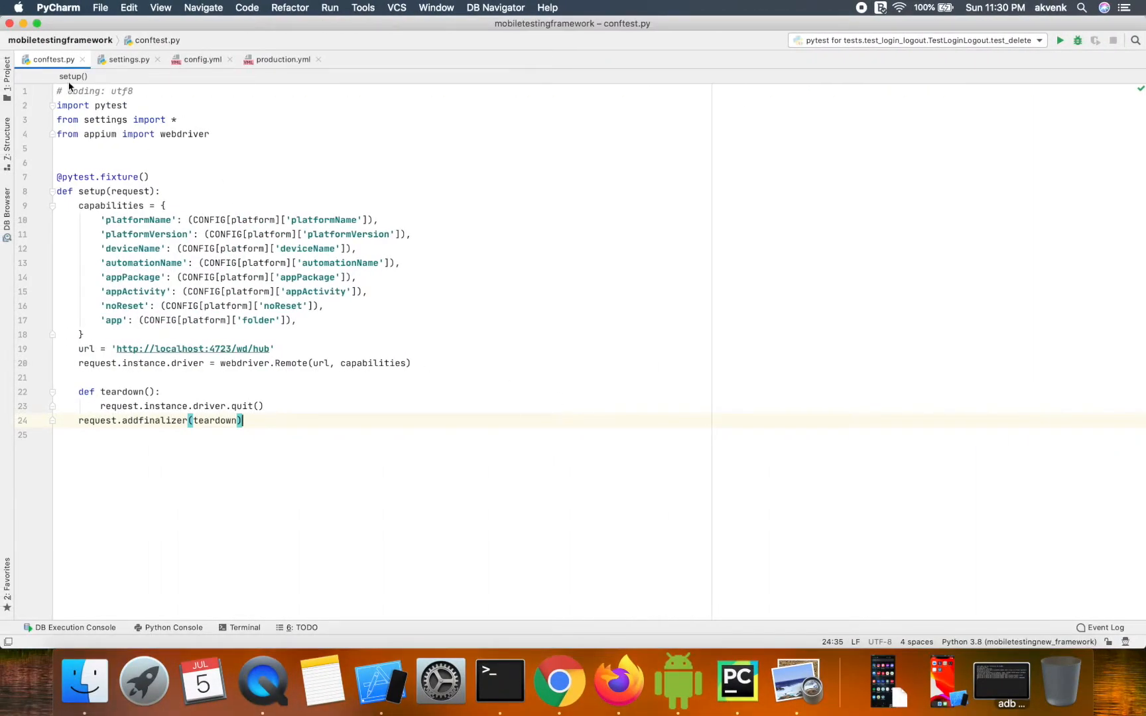
{"action": "mouse_move", "coordinate": [53, 59]}
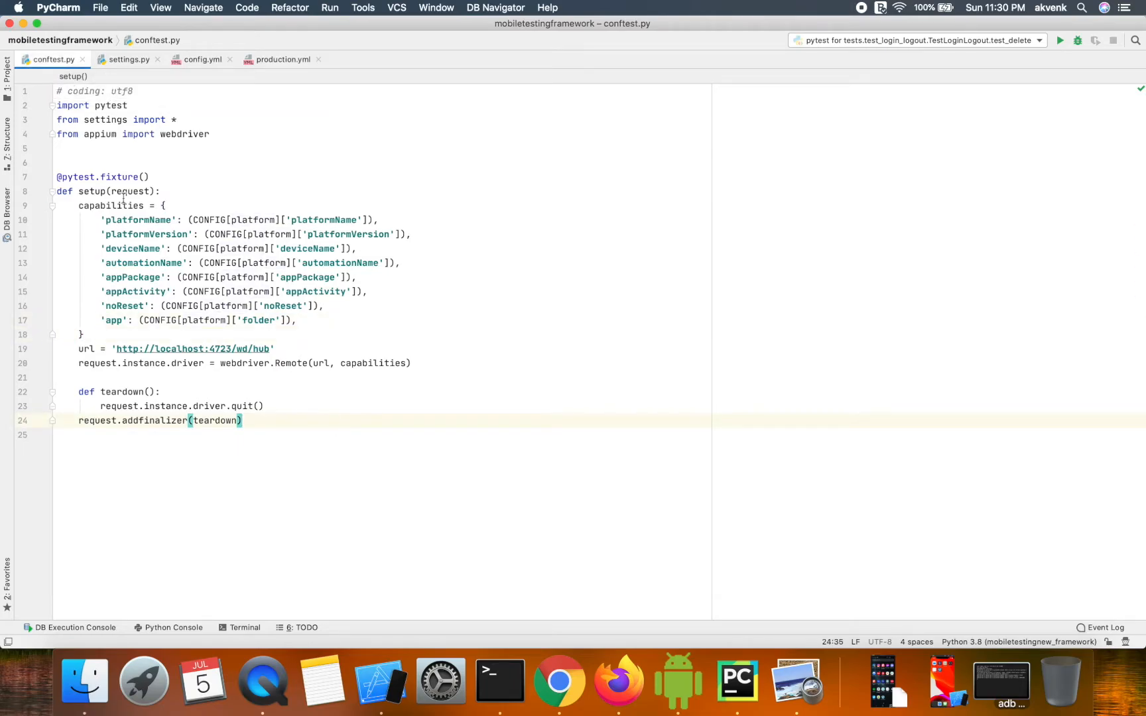
- Highlight the capabilities dictionary in conftest.py and the platformName value read from CONFIG
{"action": "left_click_drag", "start_coordinate": [102, 221], "coordinate": [296, 319]}
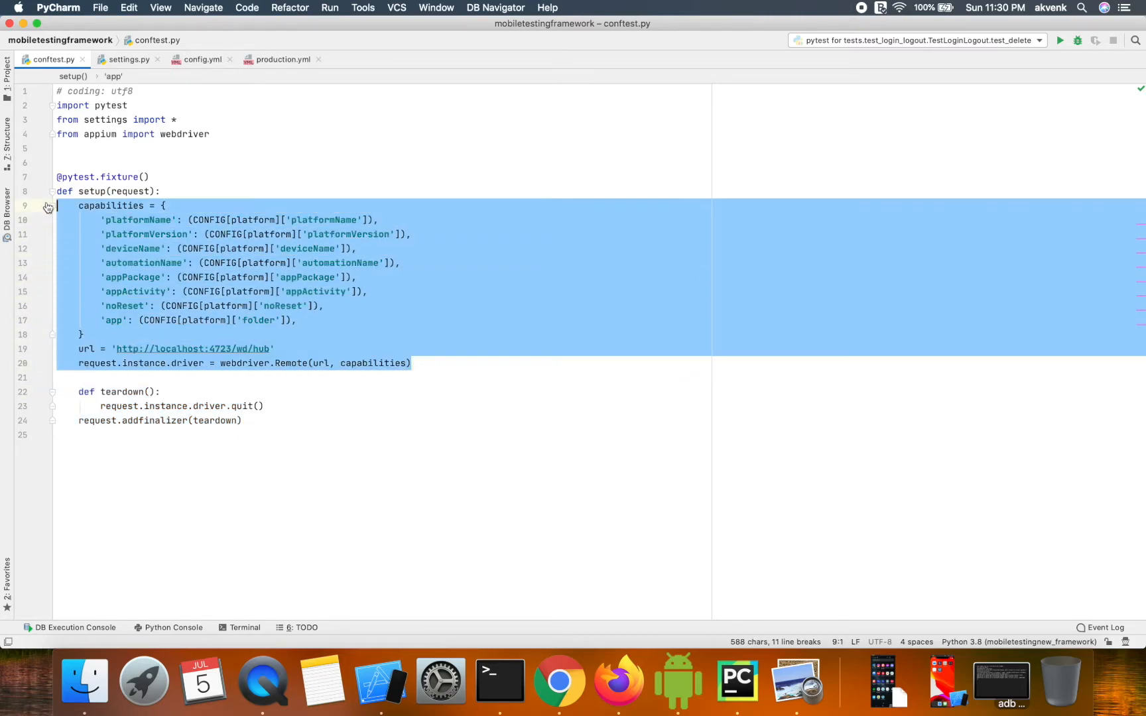
{"action": "left_click", "coordinate": [151, 176]}
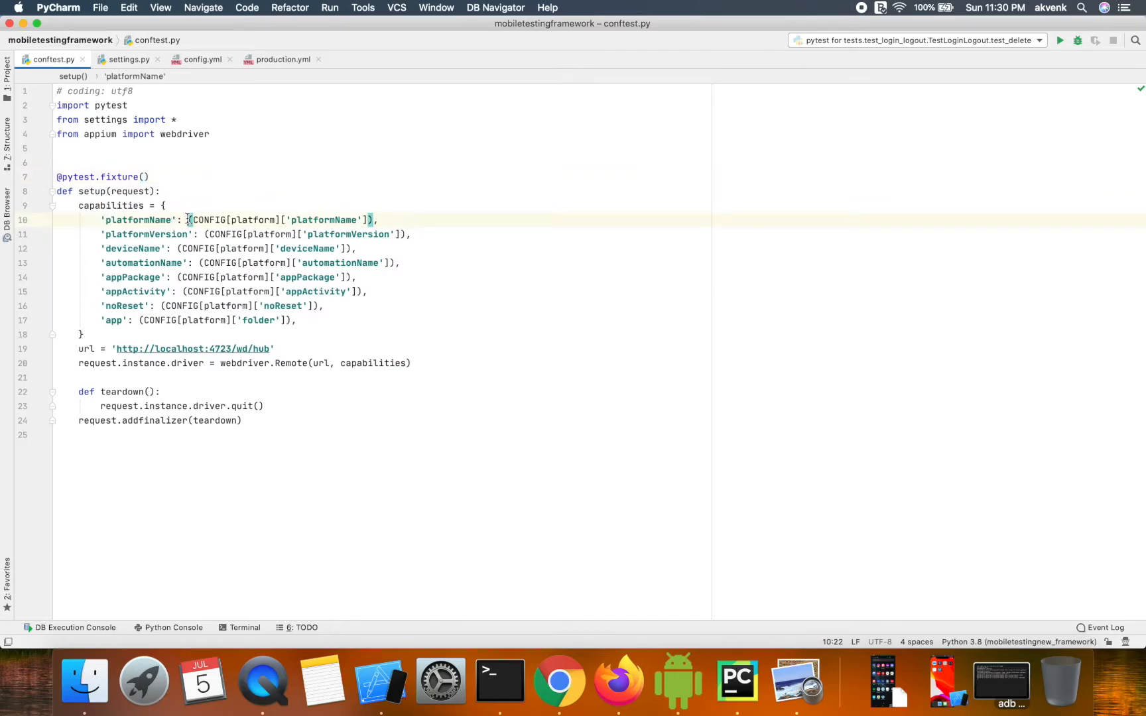
{"action": "left_click_drag", "start_coordinate": [187, 219], "coordinate": [373, 218]}
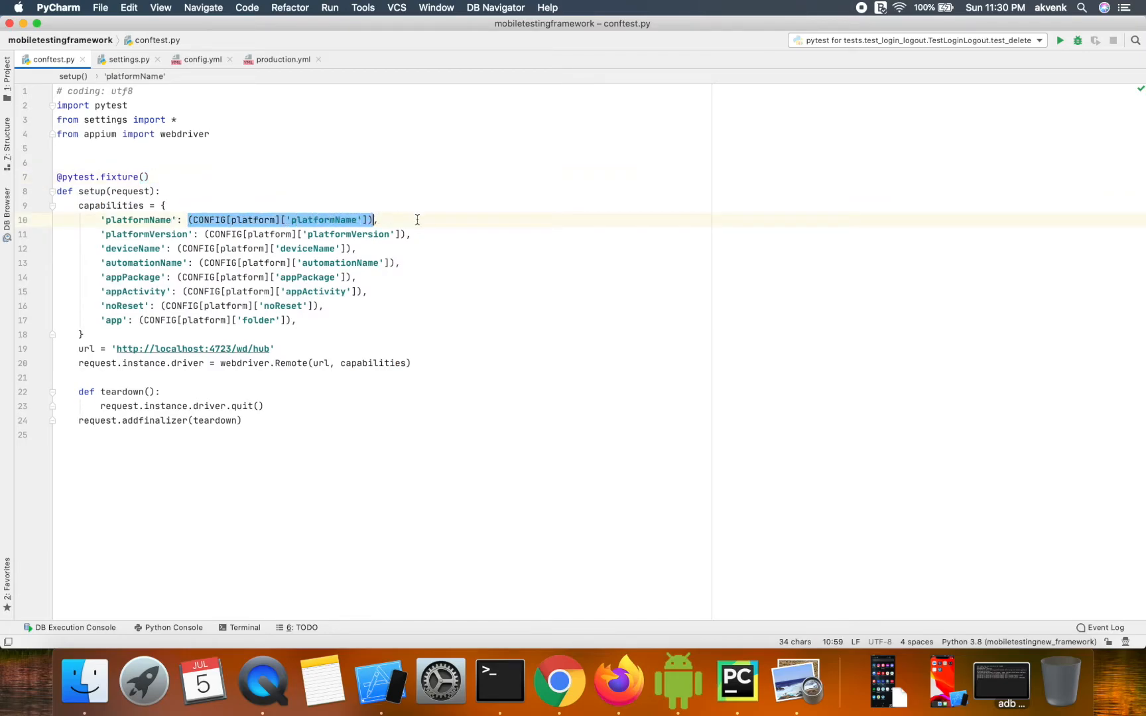
{"action": "type", "text": "io"}
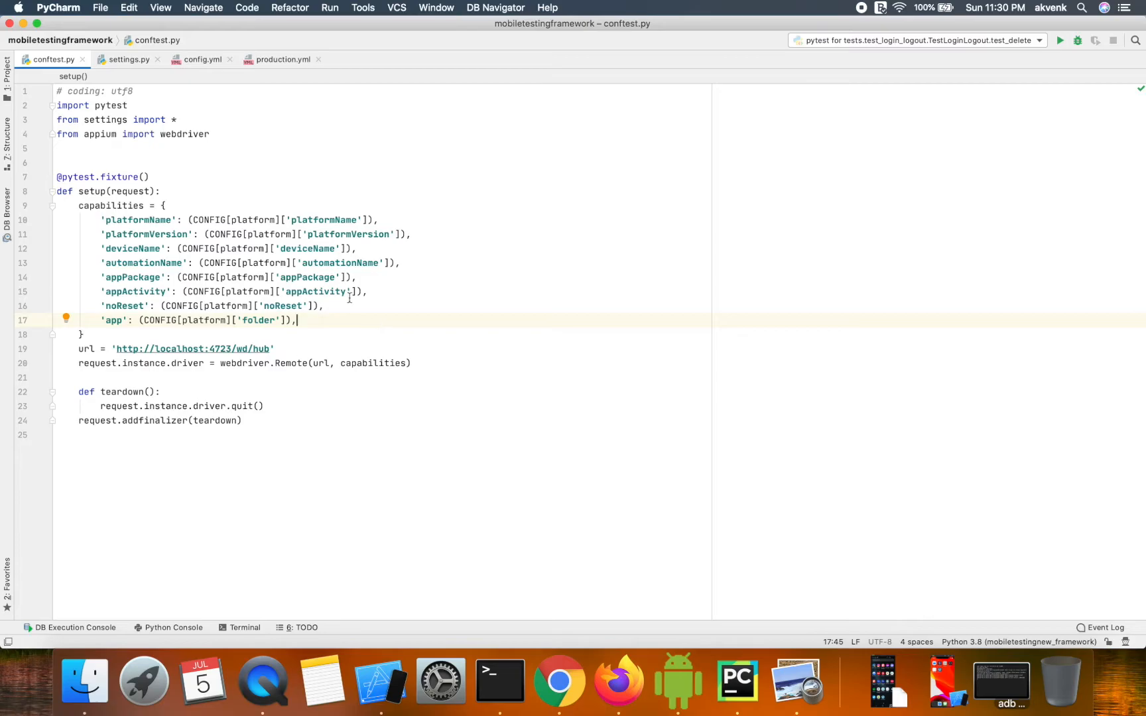
- Switch to settings.py and highlight the CONFIG and TEST_DATA yaml.safe_load expressions
{"action": "left_click", "coordinate": [127, 59]}
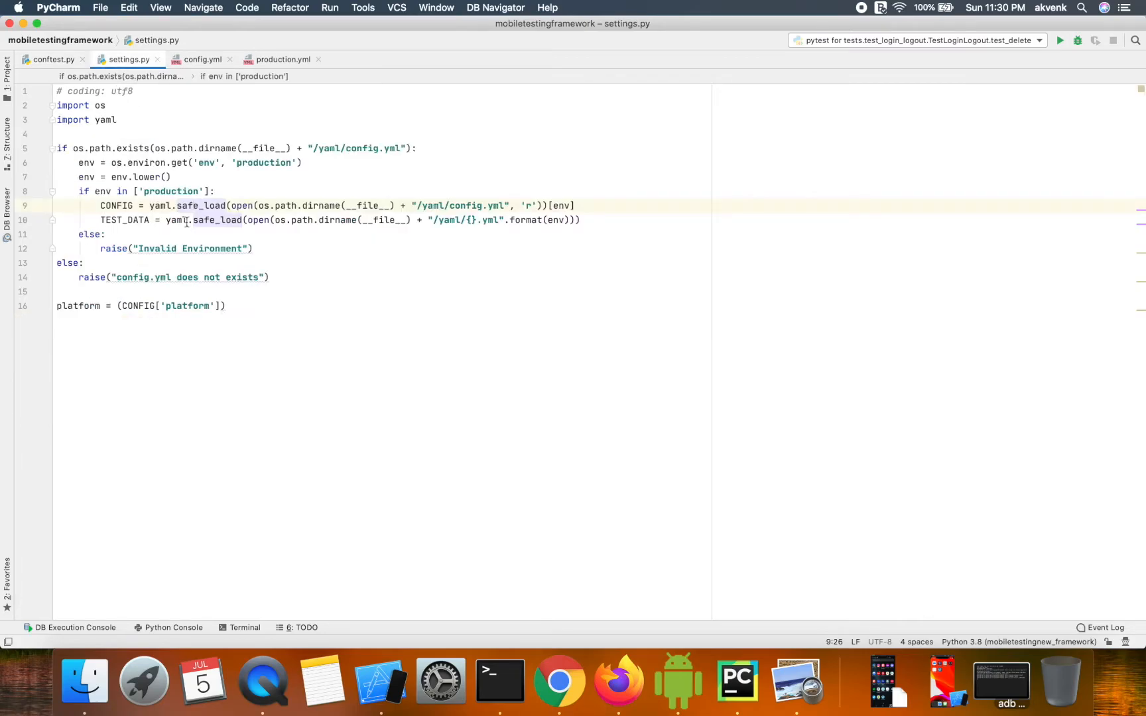
{"action": "left_click", "coordinate": [82, 263]}
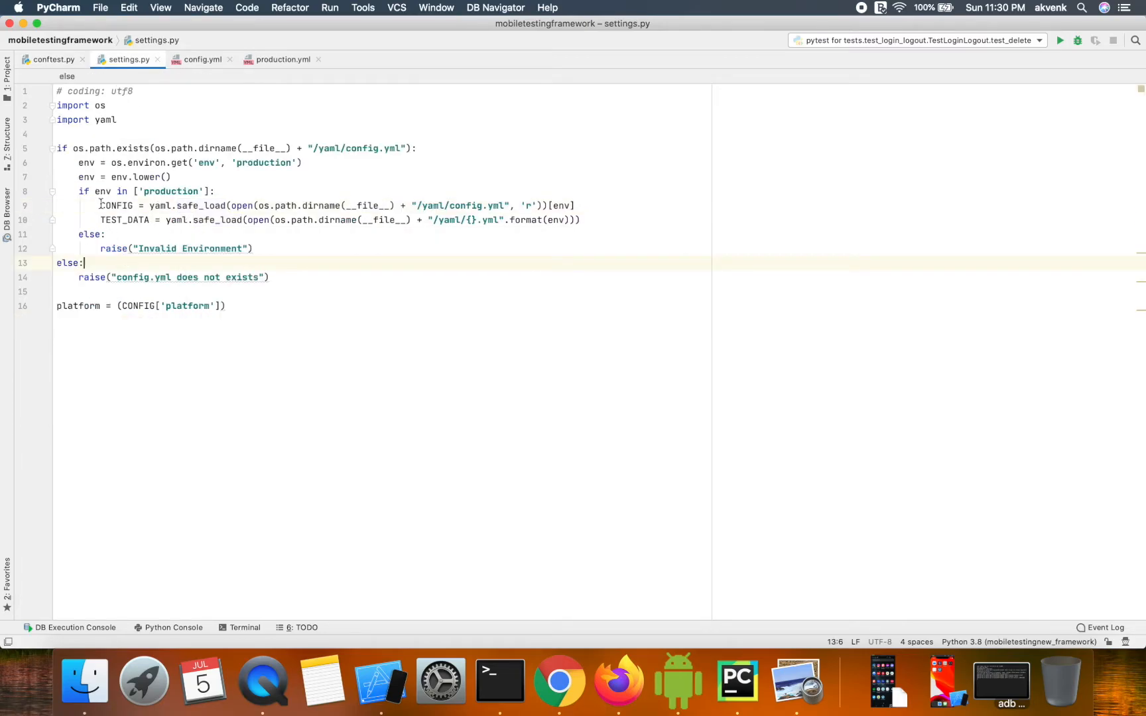
{"action": "double_click", "coordinate": [116, 205]}
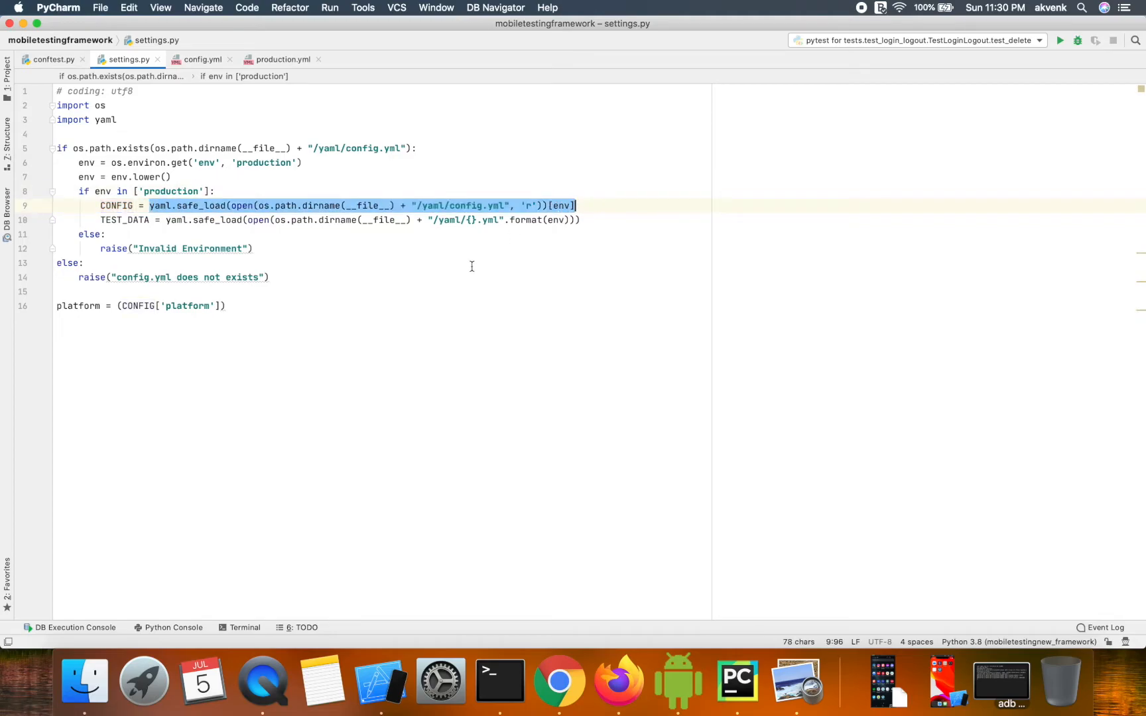
{"action": "left_click", "coordinate": [462, 221]}
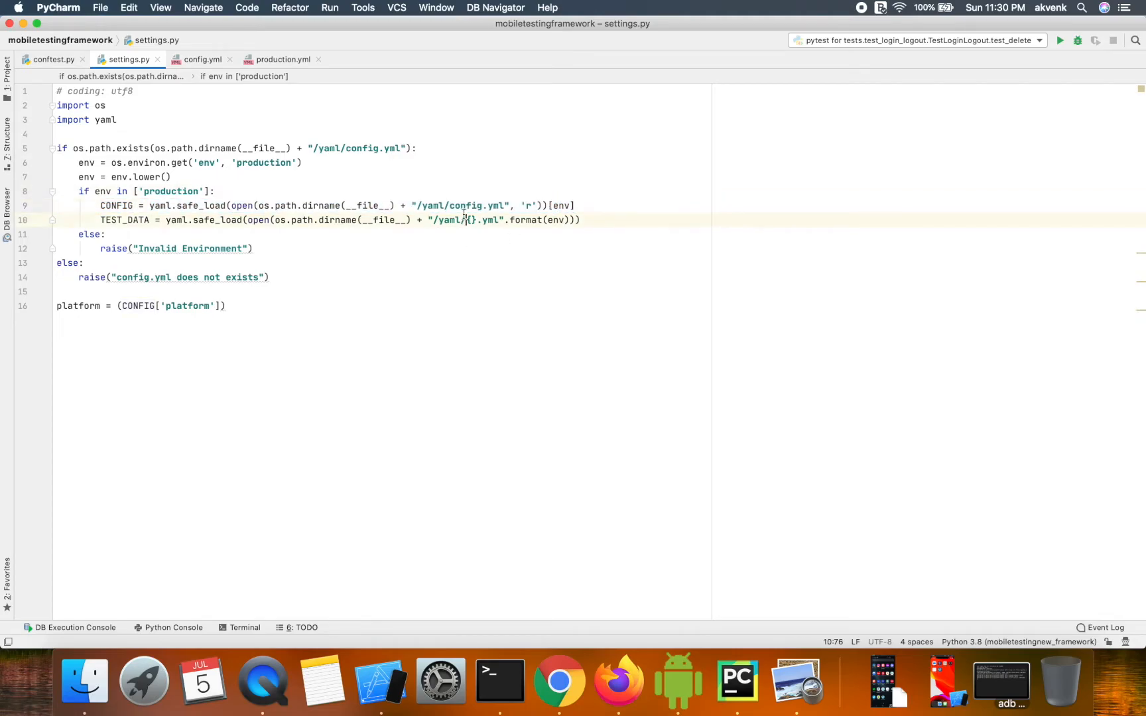
{"action": "left_click", "coordinate": [85, 263]}
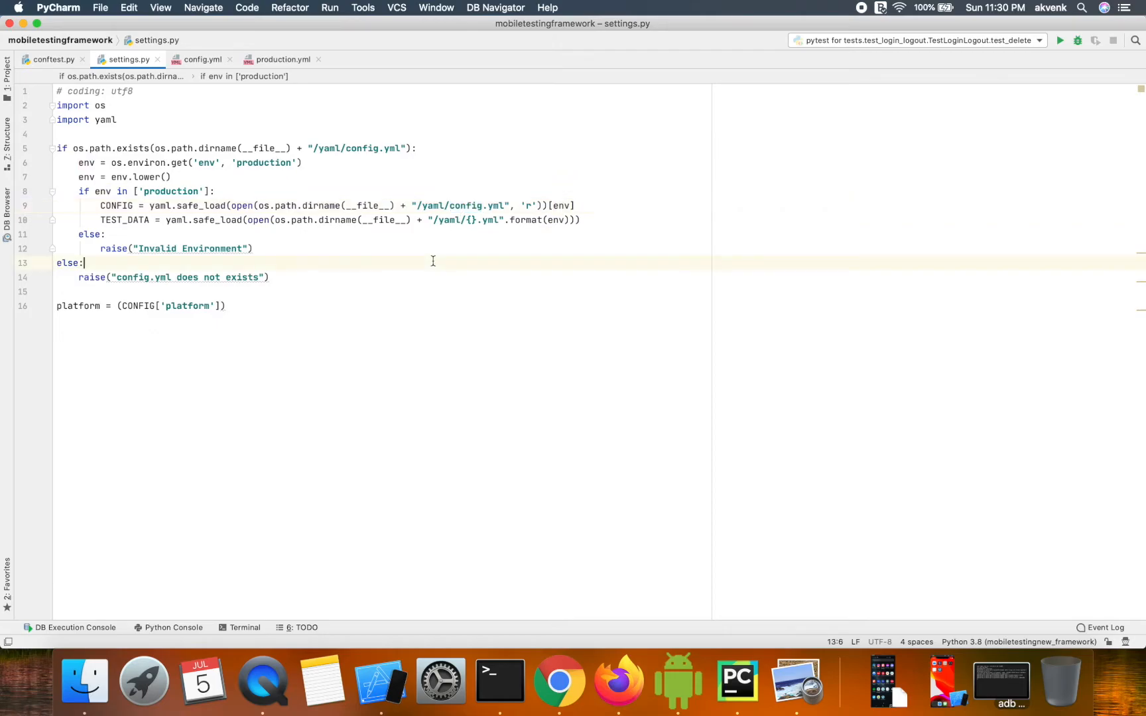
{"action": "double_click", "coordinate": [122, 220]}
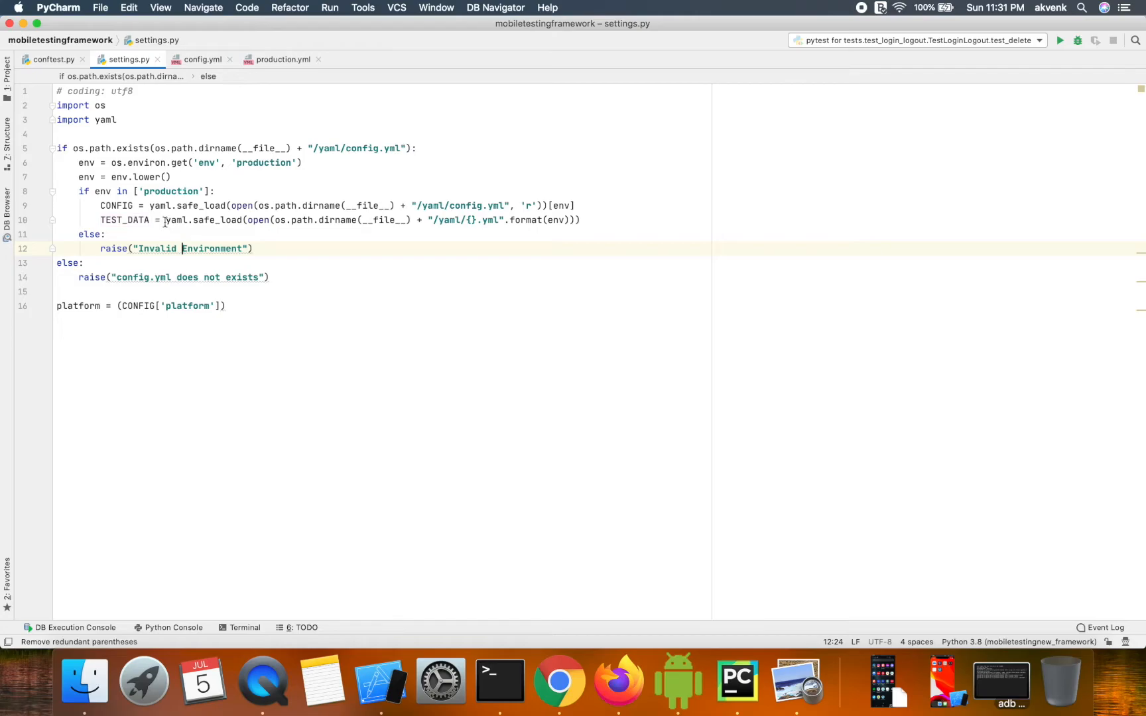
{"action": "left_click_drag", "start_coordinate": [163, 220], "coordinate": [582, 220]}
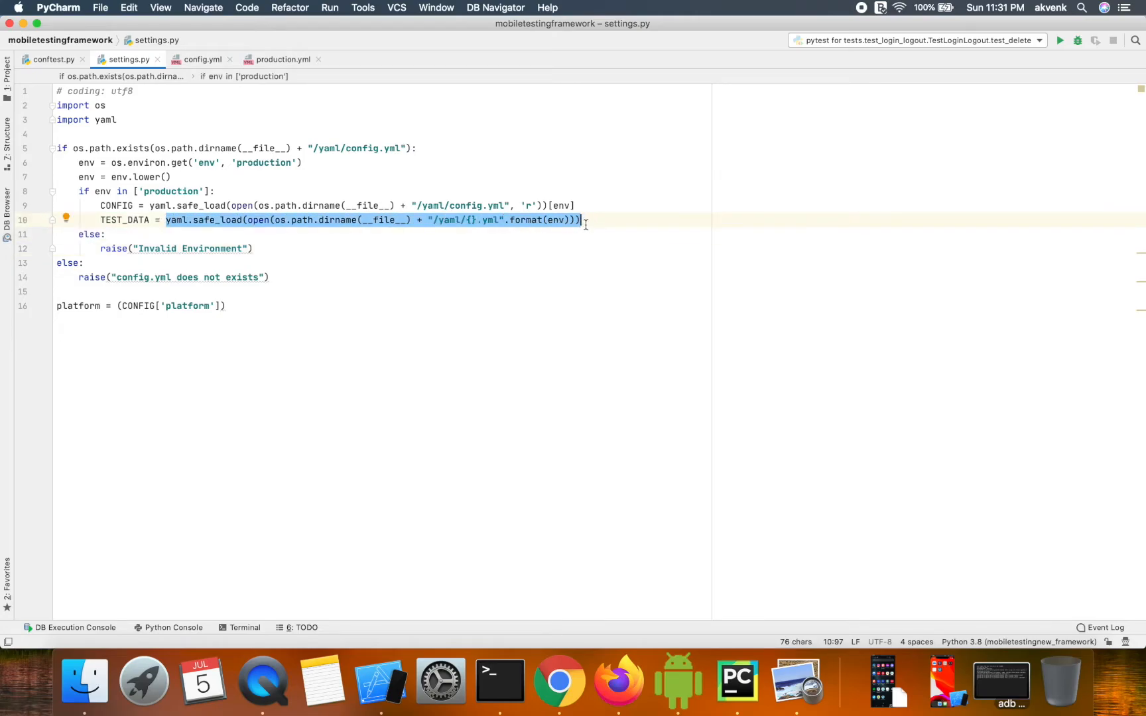
{"action": "mouse_move", "coordinate": [313, 250]}
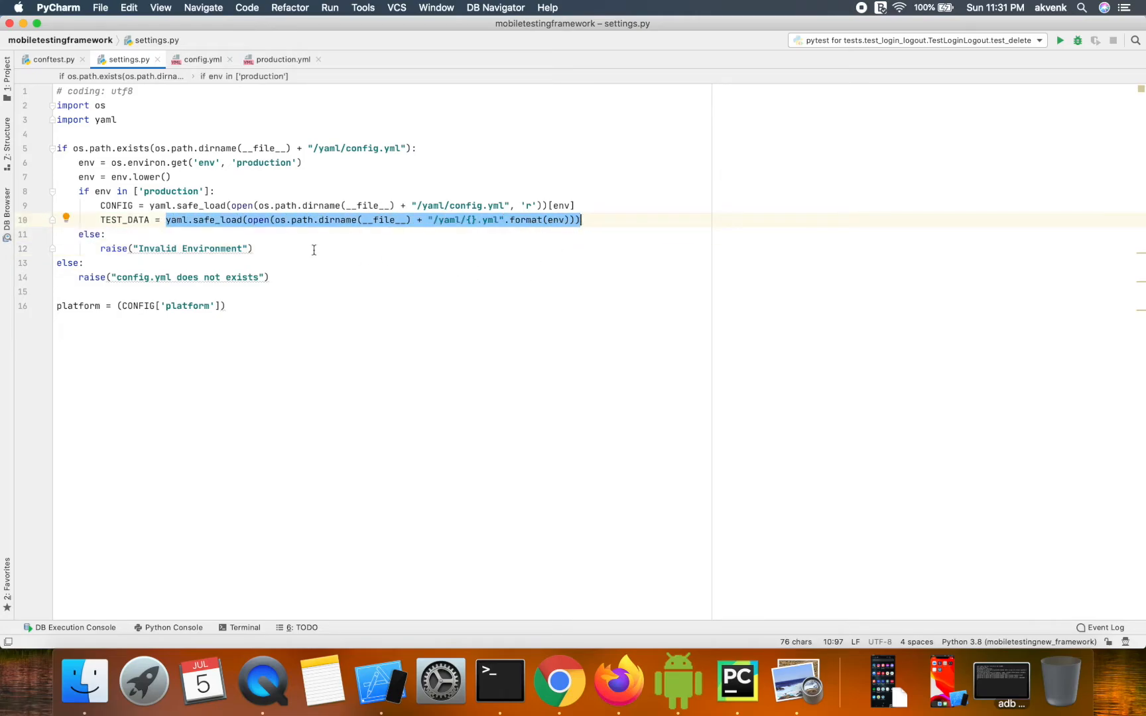
{"action": "mouse_move", "coordinate": [356, 230]}
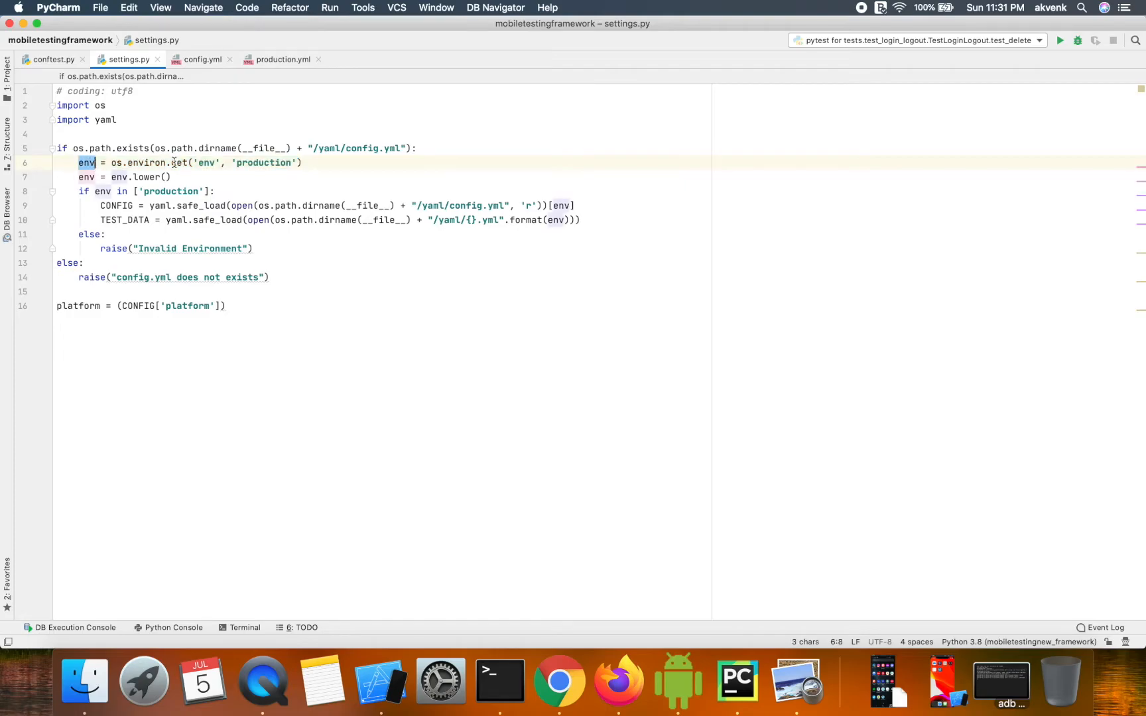
- Replace the default 'production' environment value in os.environ.get with 'stage'
{"action": "double_click", "coordinate": [263, 164]}
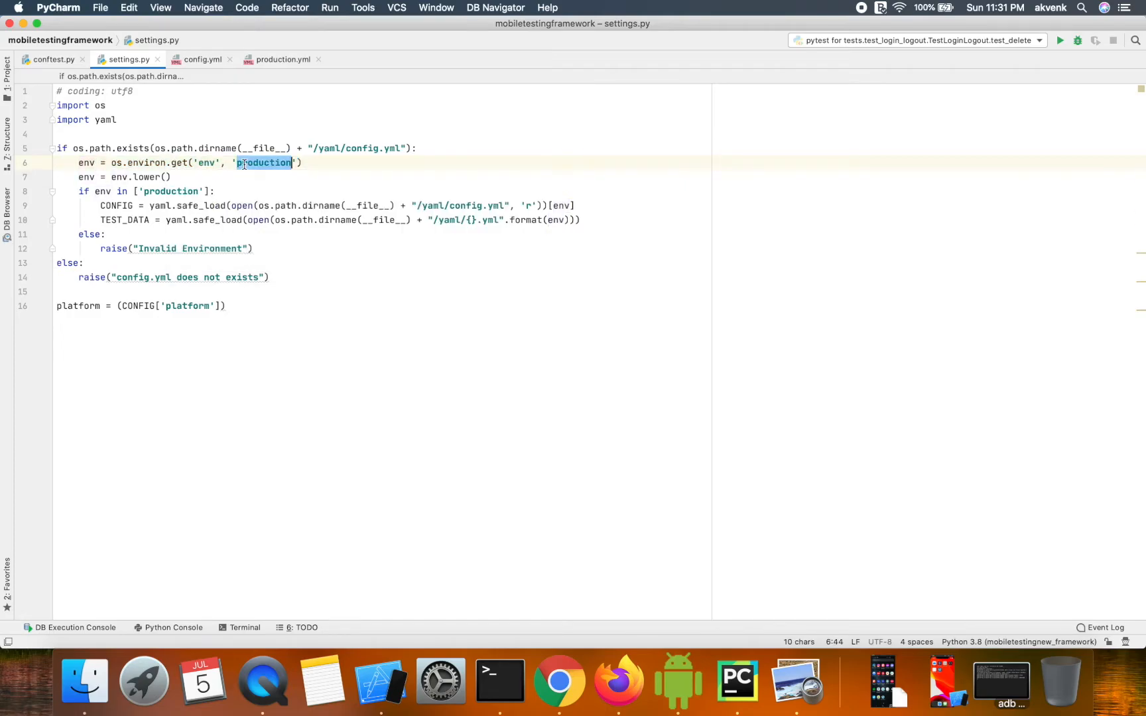
{"action": "left_click", "coordinate": [185, 191]}
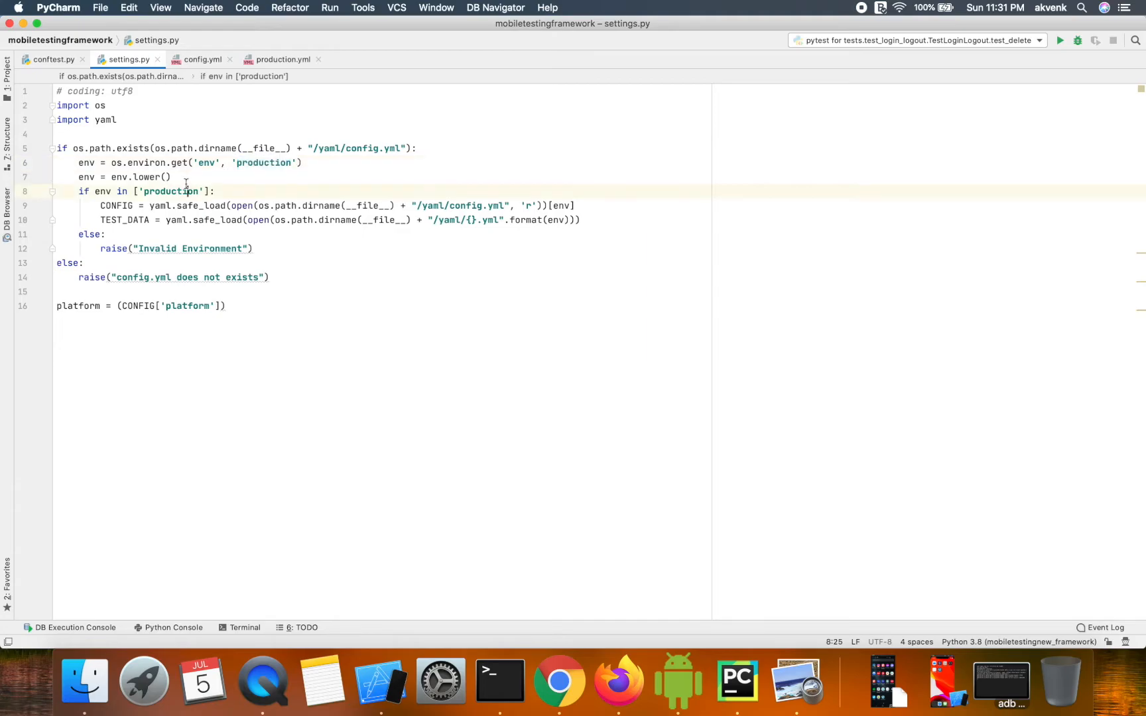
{"action": "double_click", "coordinate": [263, 163]}
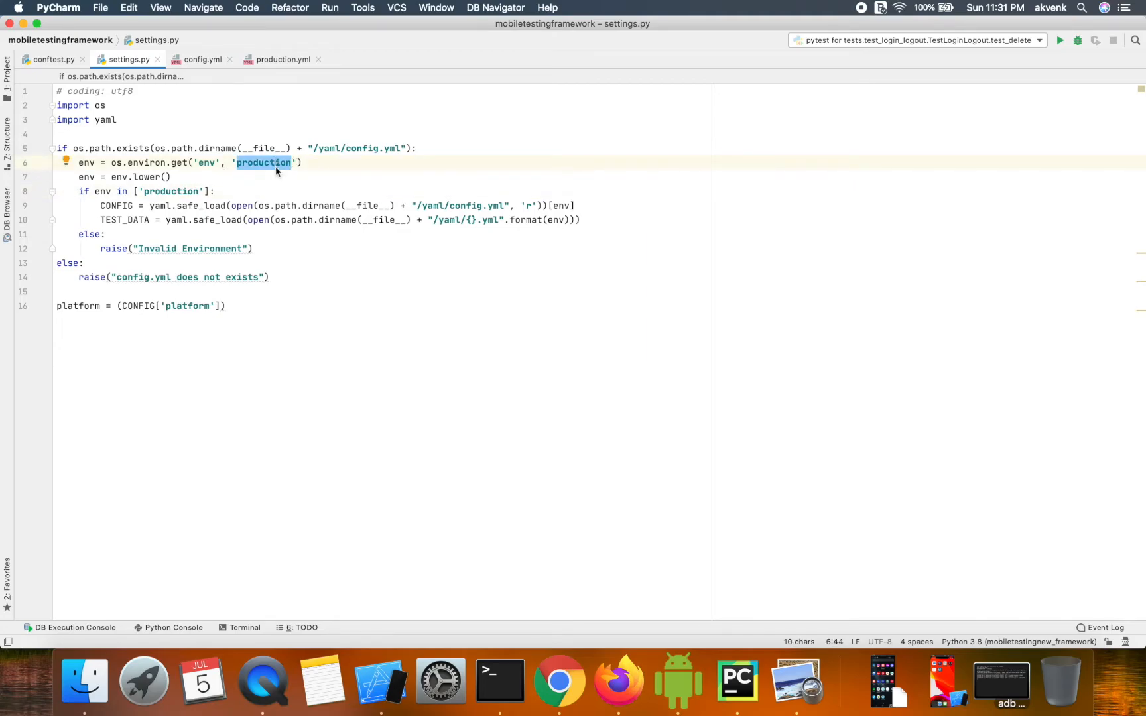
{"action": "type", "text": "stage"}
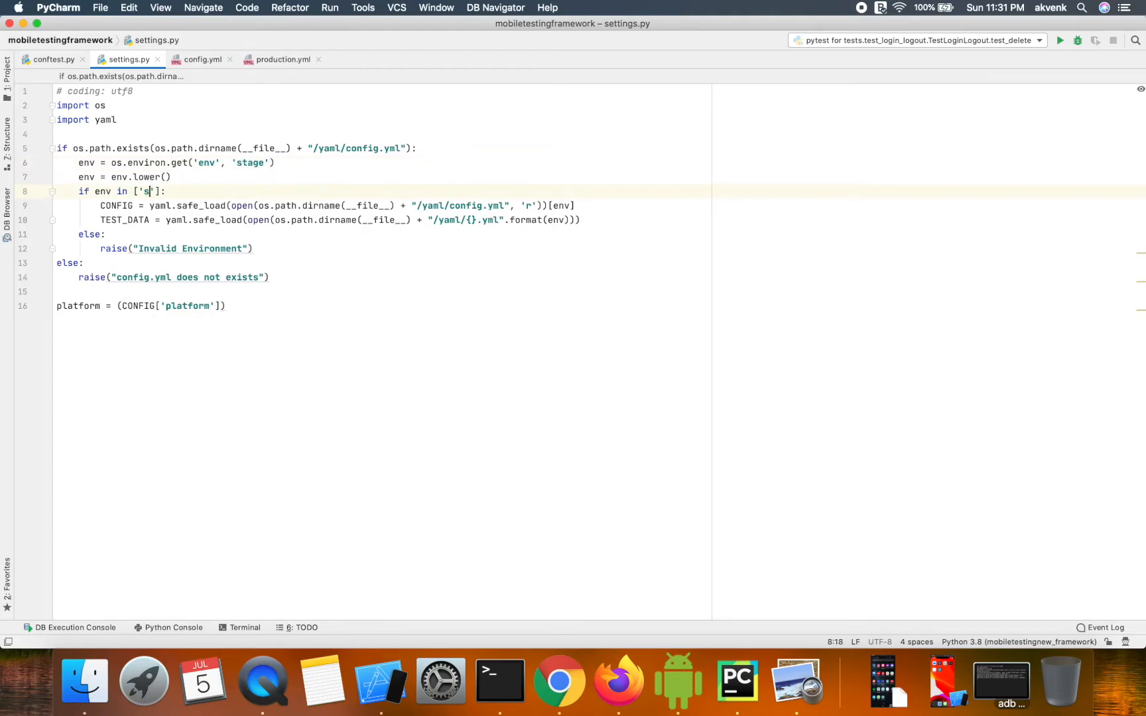
{"action": "type", "text": "tage"}
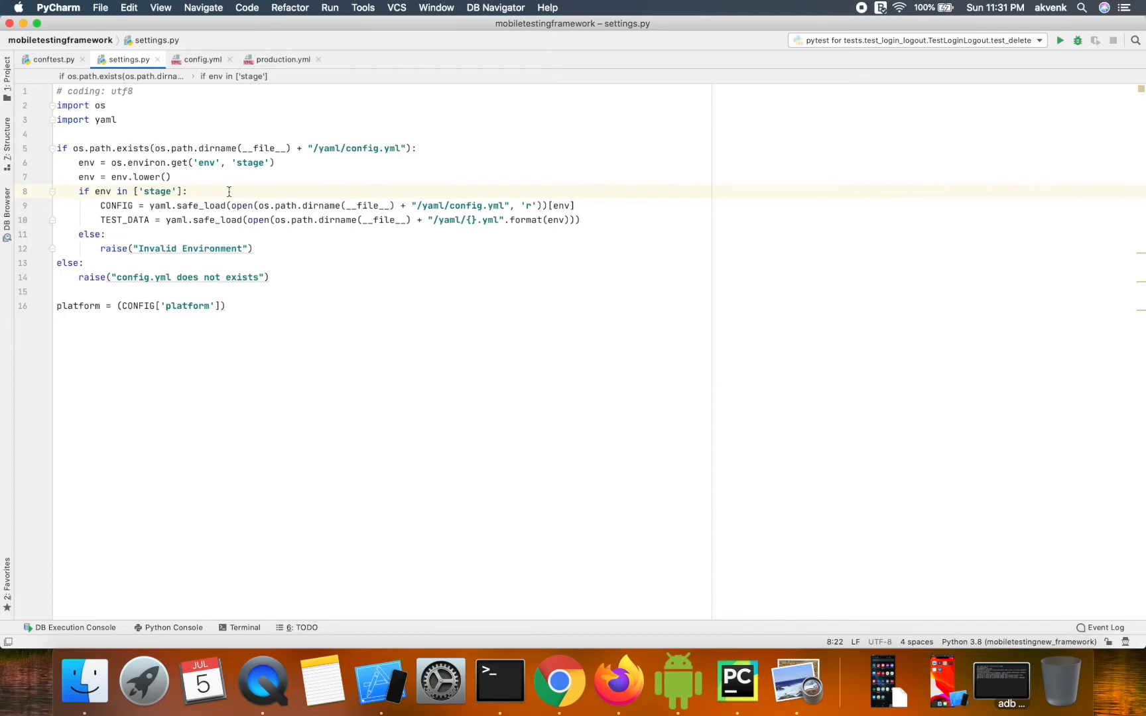
- Restore the default environment to 'production' and switch to config.yml
{"action": "type", "text": "production"}
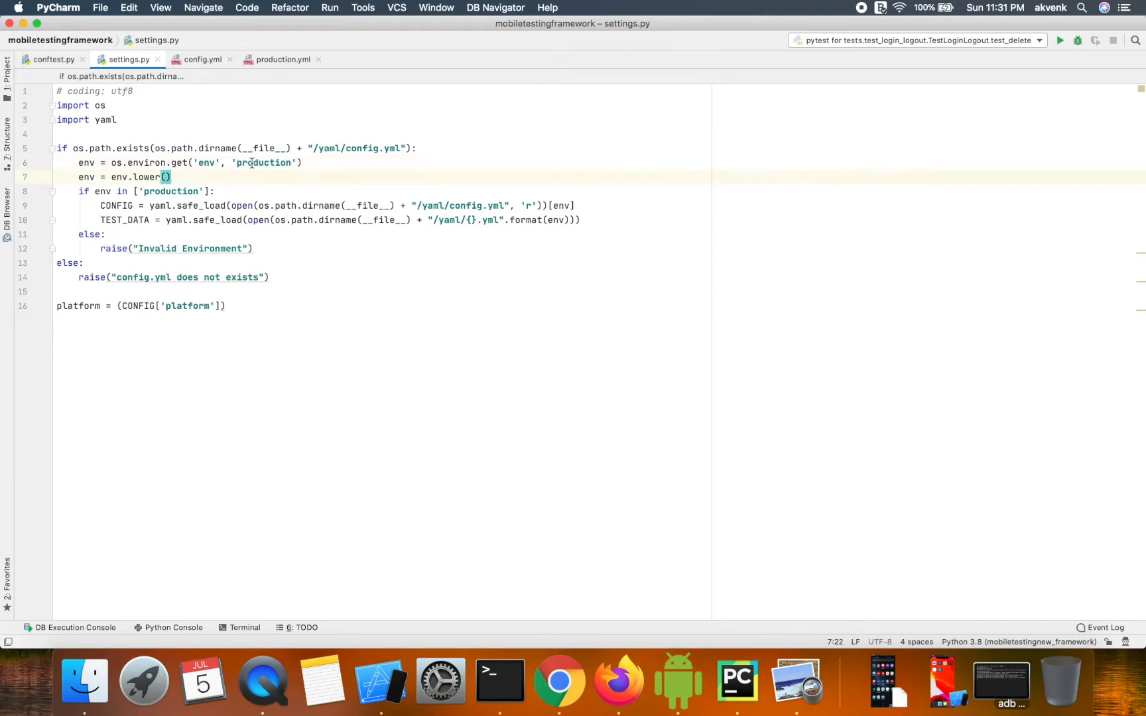
{"action": "double_click", "coordinate": [262, 163]}
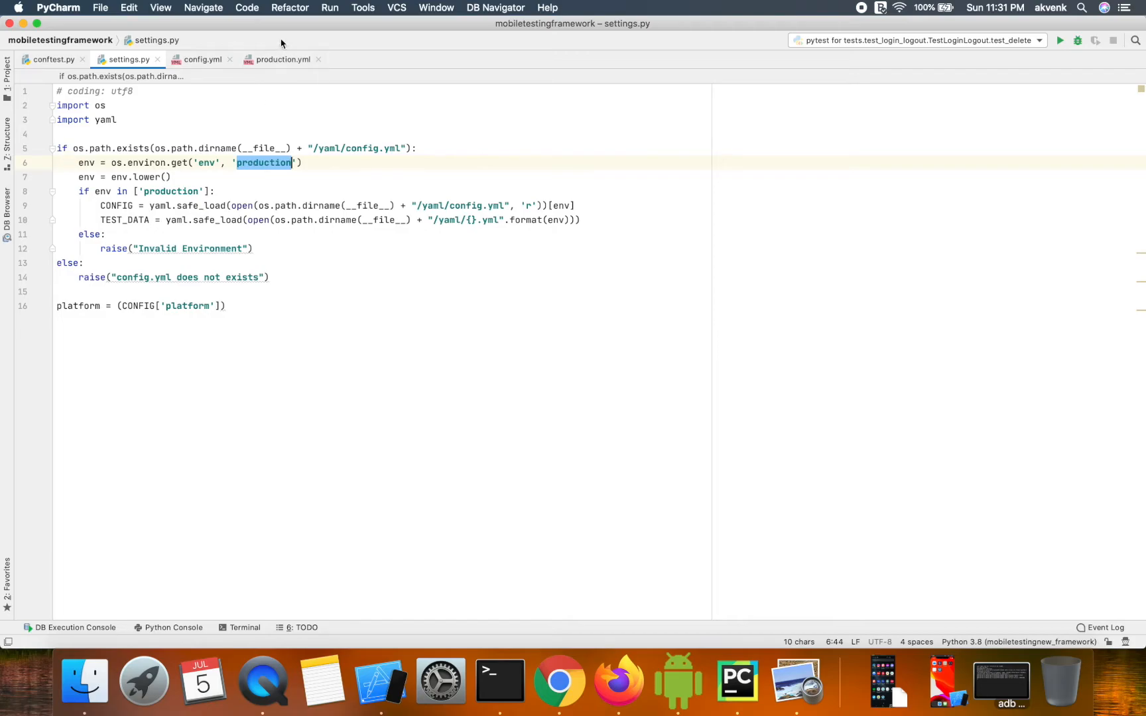
{"action": "left_click", "coordinate": [202, 60]}
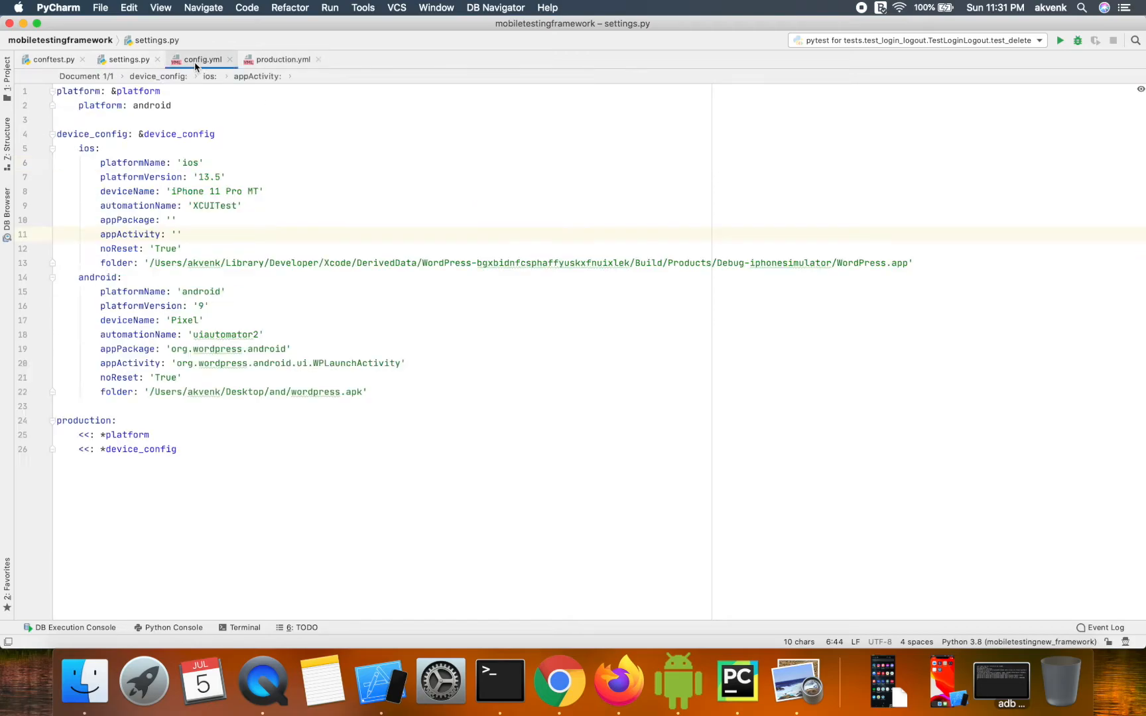
{"action": "left_click", "coordinate": [205, 60]}
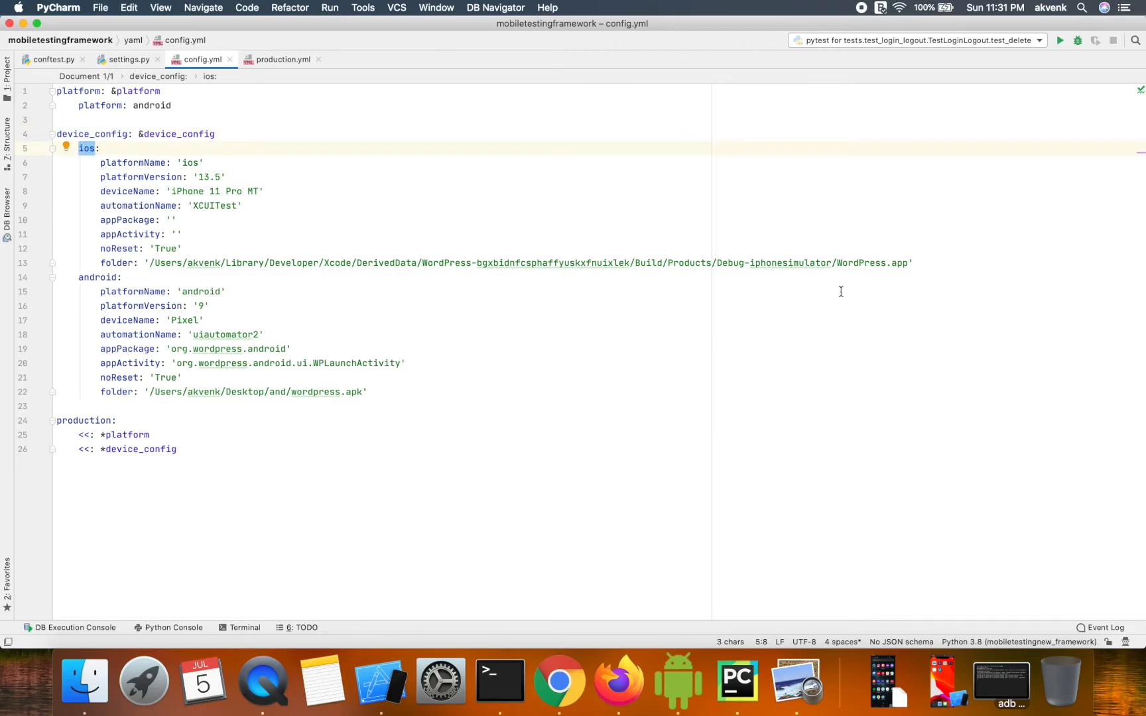
{"action": "left_click_drag", "start_coordinate": [100, 162], "coordinate": [912, 263]}
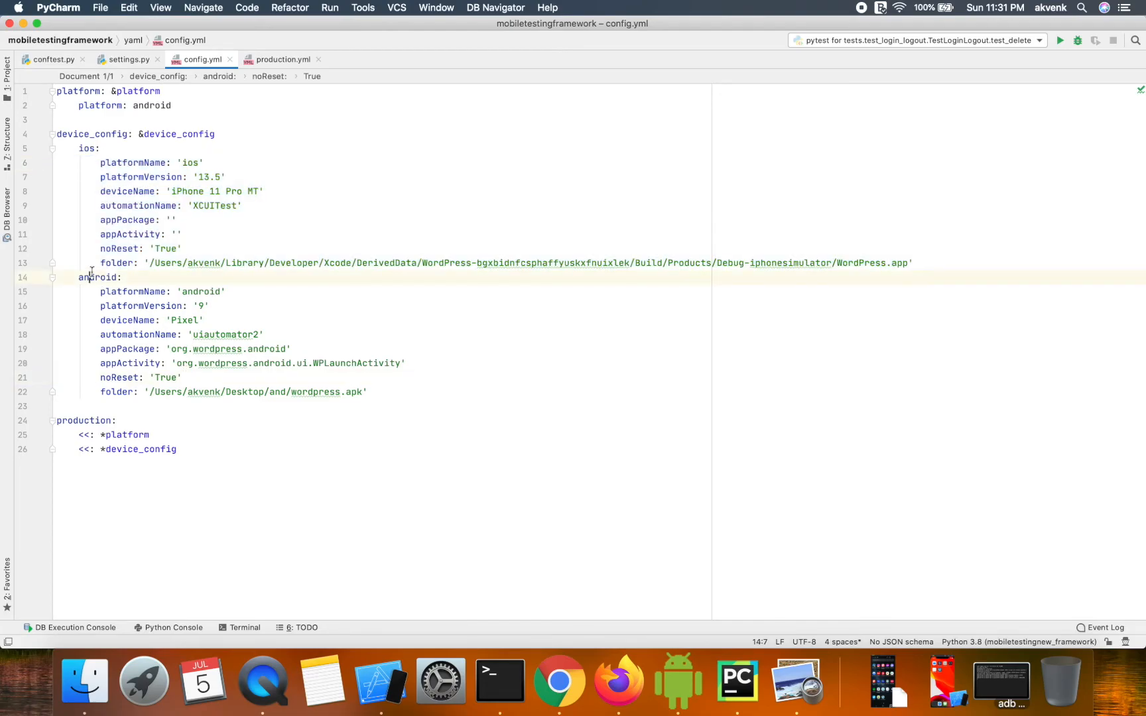
{"action": "double_click", "coordinate": [95, 277]}
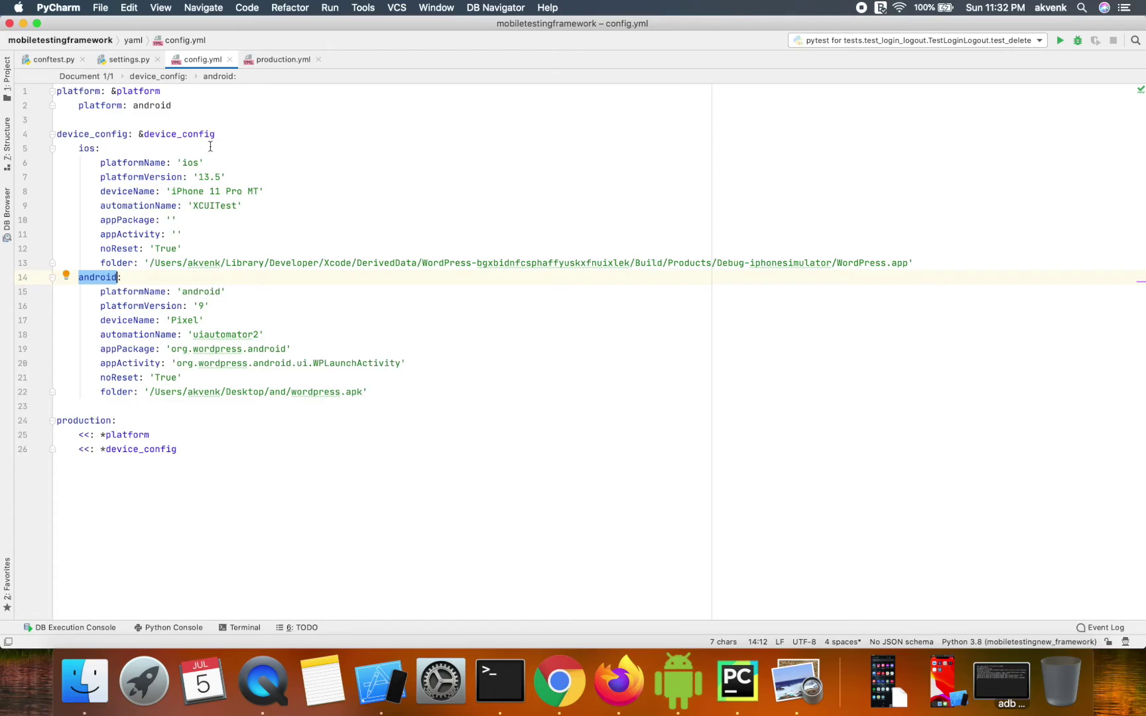
- Change the platform value on line 2 of config.yml from android to ios
{"action": "left_click", "coordinate": [178, 106]}
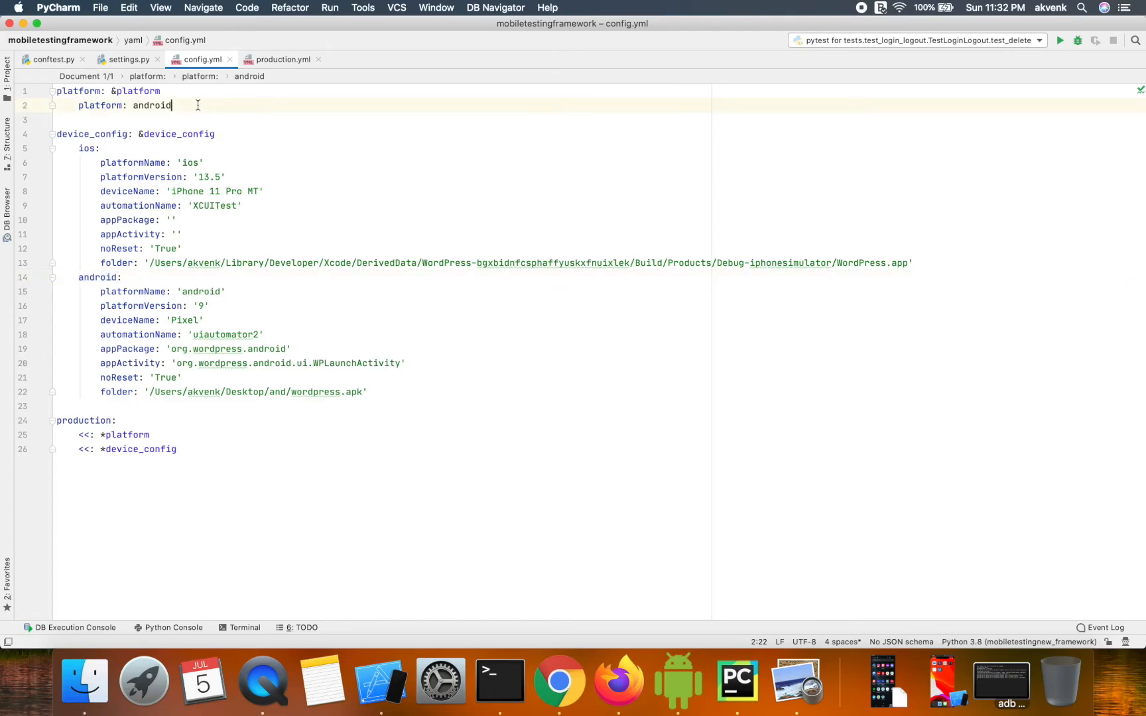
{"action": "triple_click", "coordinate": [122, 104]}
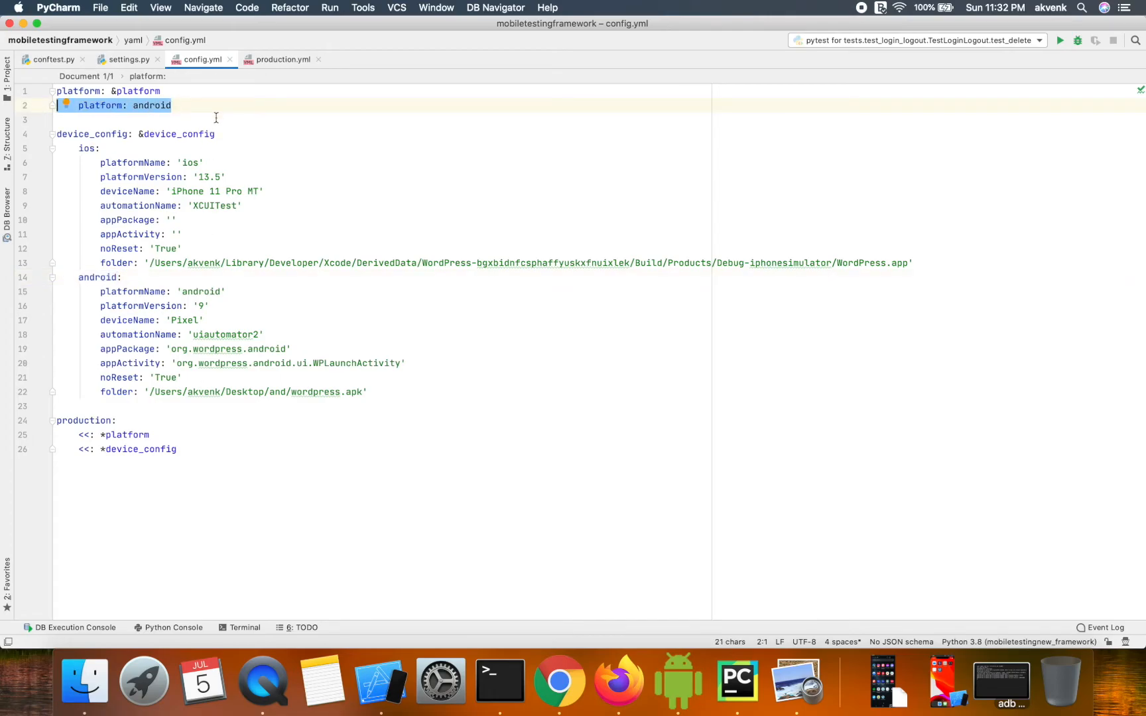
{"action": "left_click", "coordinate": [173, 106]}
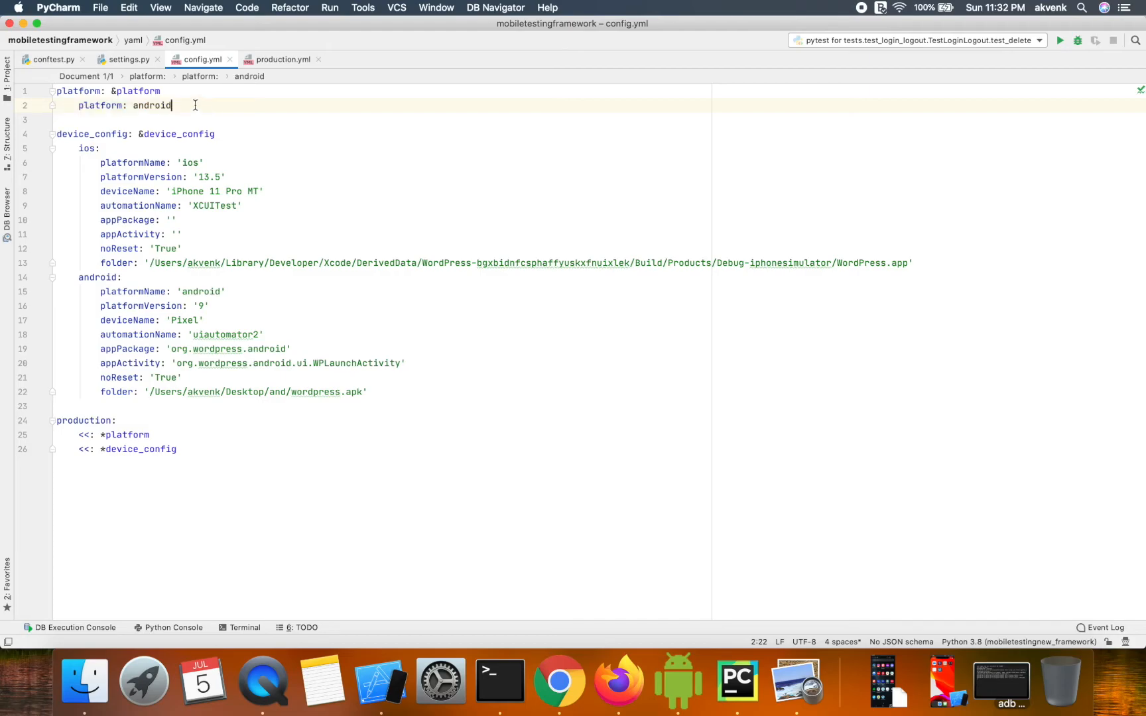
{"action": "double_click", "coordinate": [151, 106]}
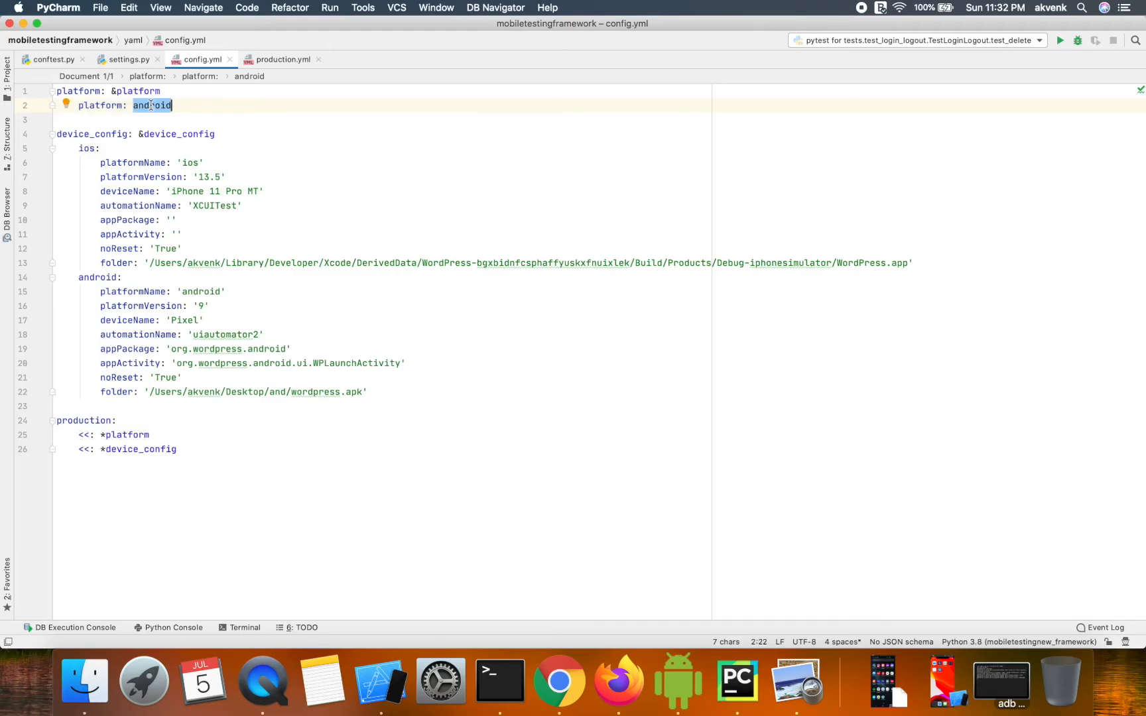
{"action": "type", "text": "ios"}
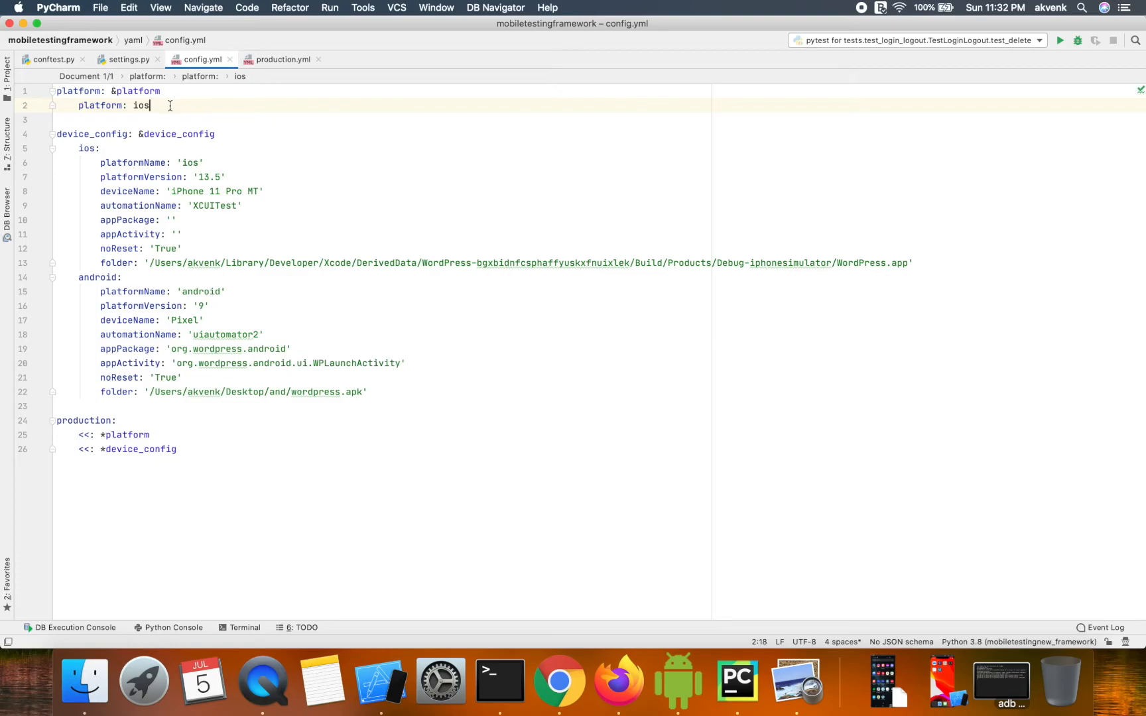
- Restore the platform value to android, then switch via settings.py to production.yml
{"action": "double_click", "coordinate": [142, 106]}
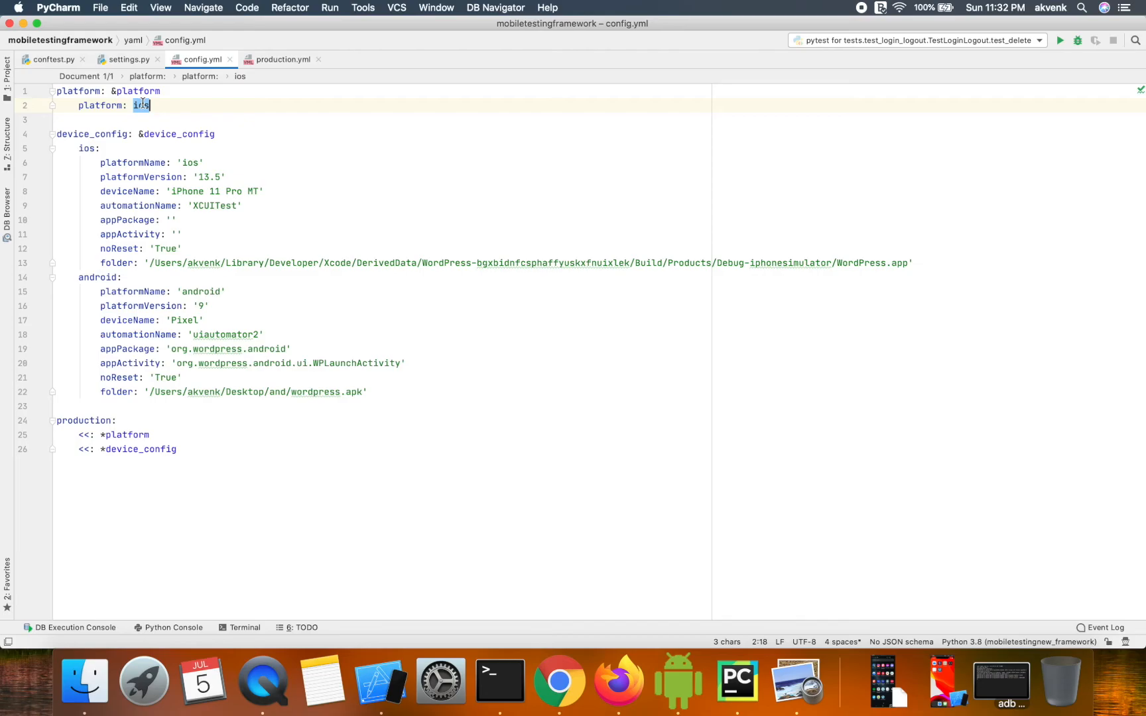
{"action": "type", "text": "android"}
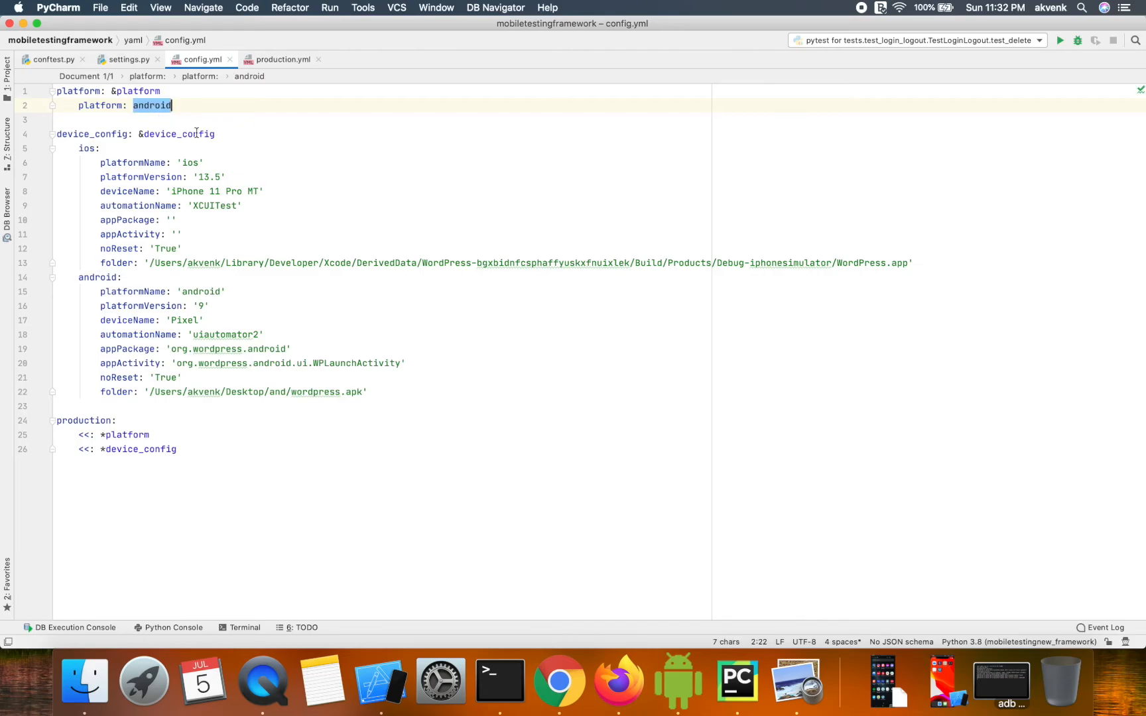
{"action": "left_click", "coordinate": [274, 142]}
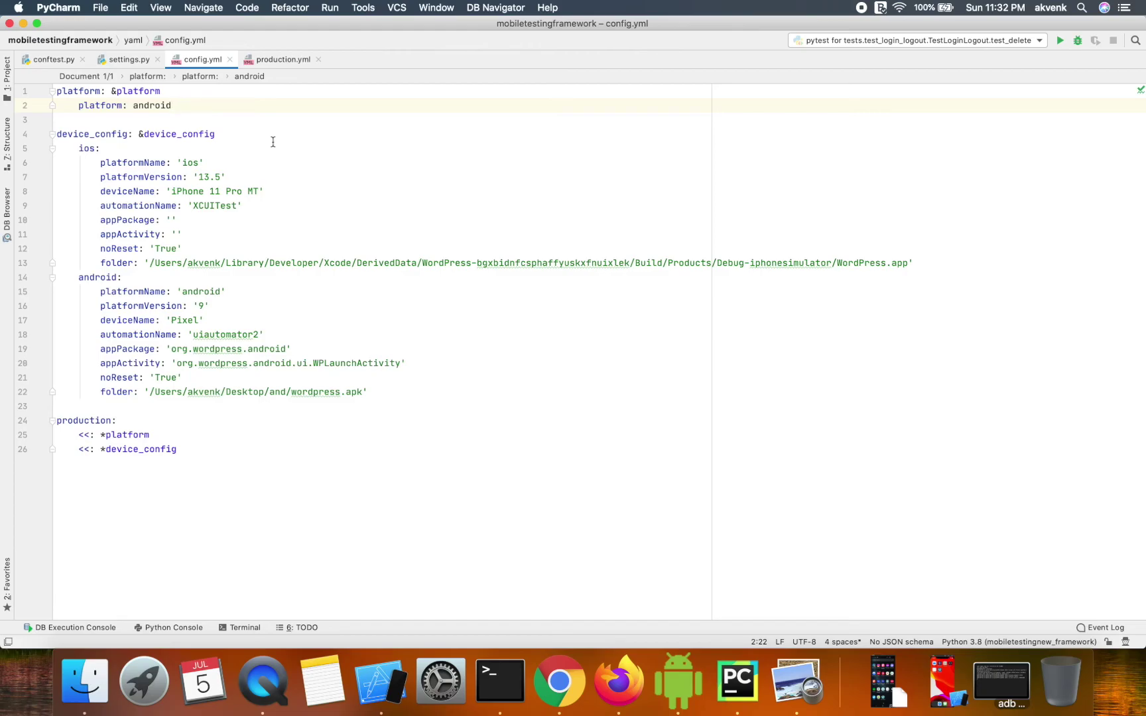
{"action": "double_click", "coordinate": [151, 106]}
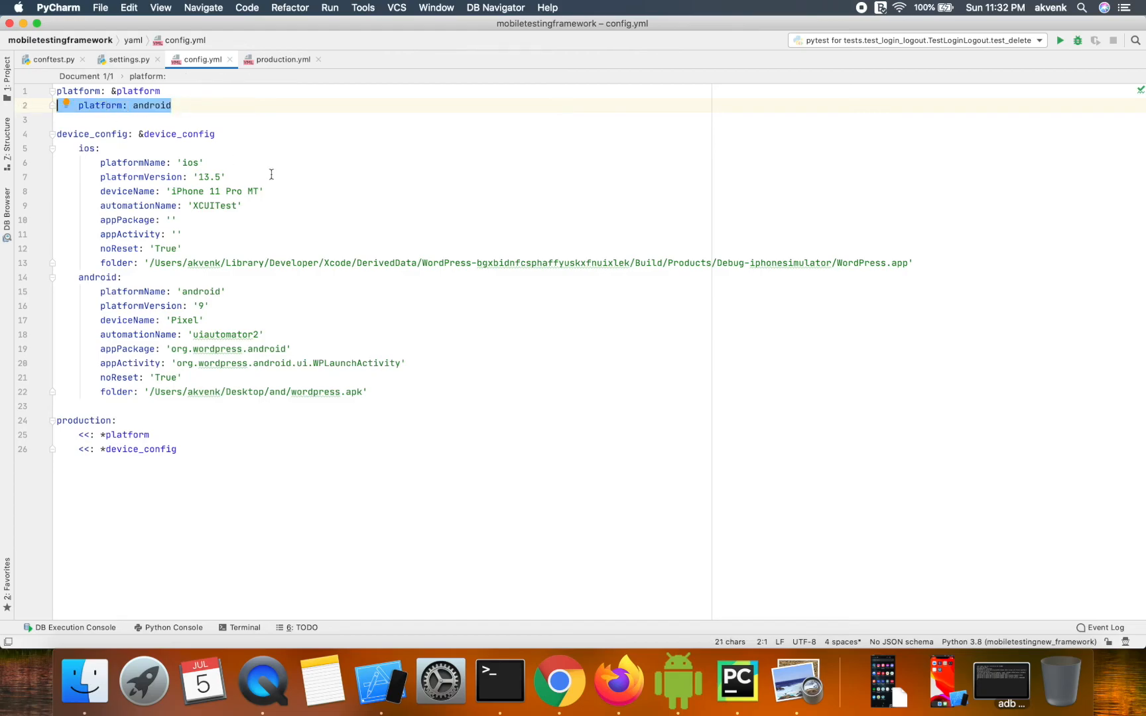
{"action": "mouse_move", "coordinate": [204, 127]}
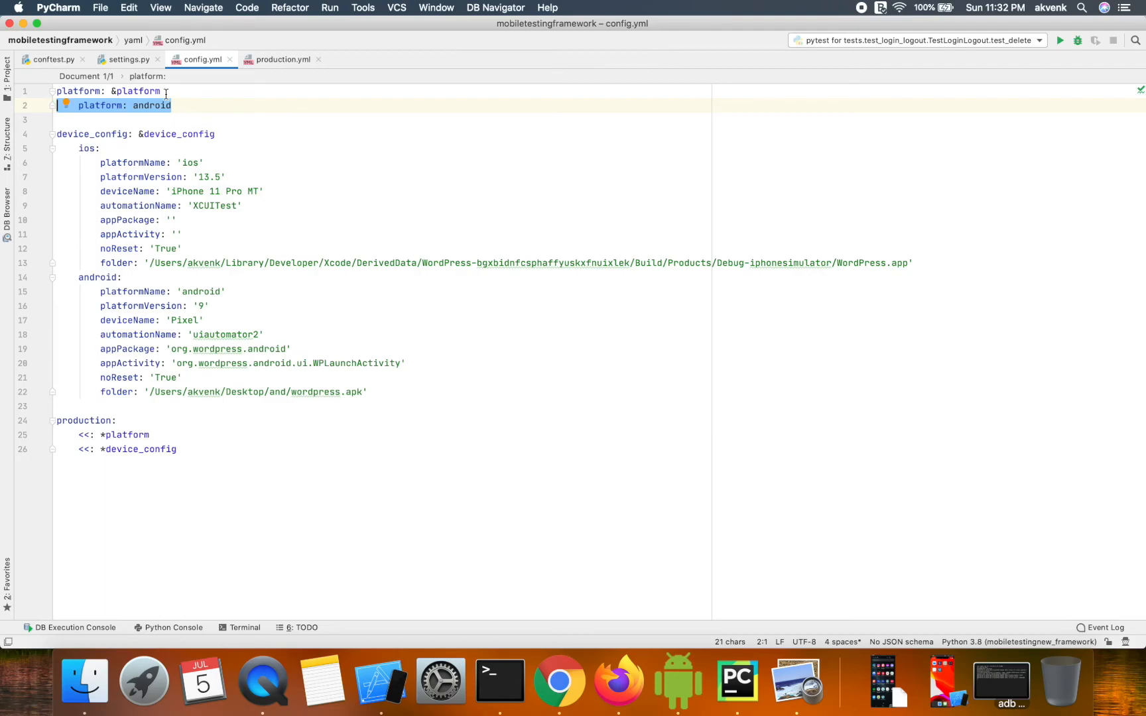
{"action": "left_click", "coordinate": [117, 59]}
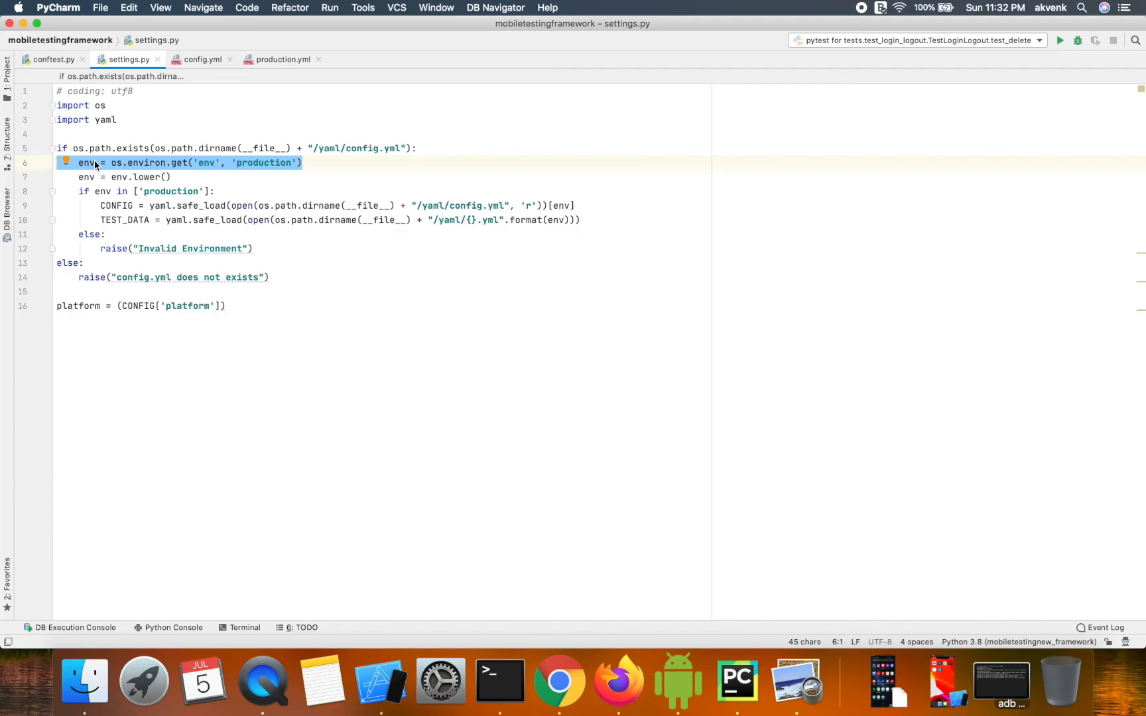
{"action": "mouse_move", "coordinate": [287, 101]}
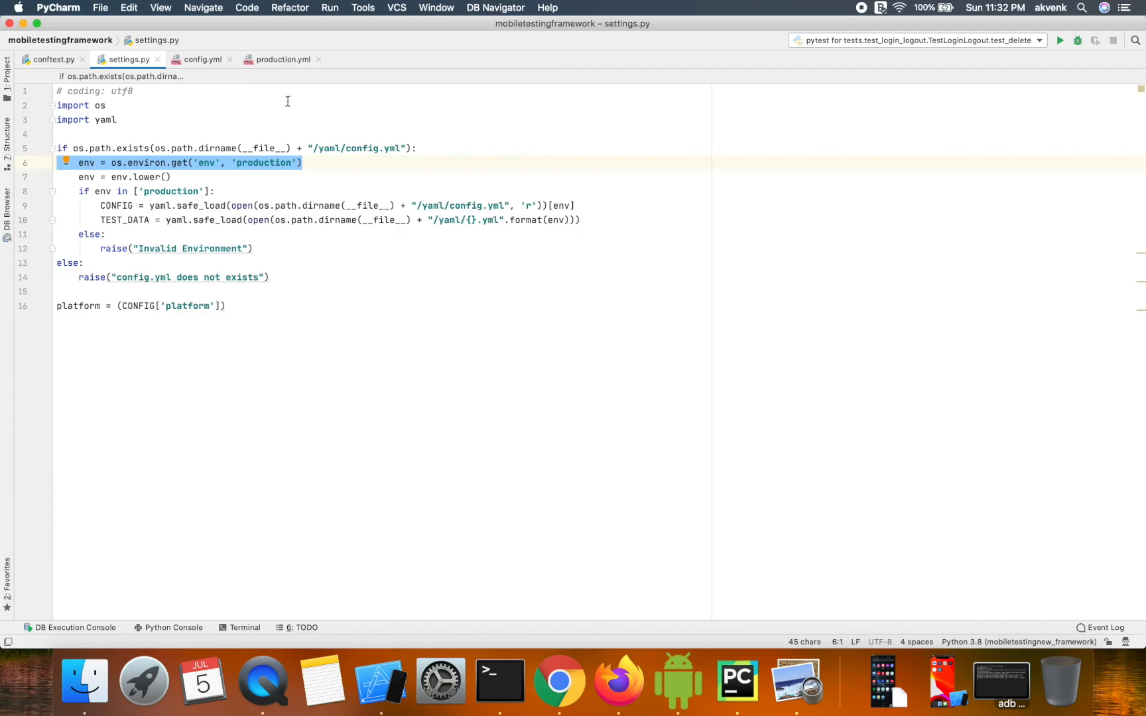
{"action": "left_click", "coordinate": [284, 59]}
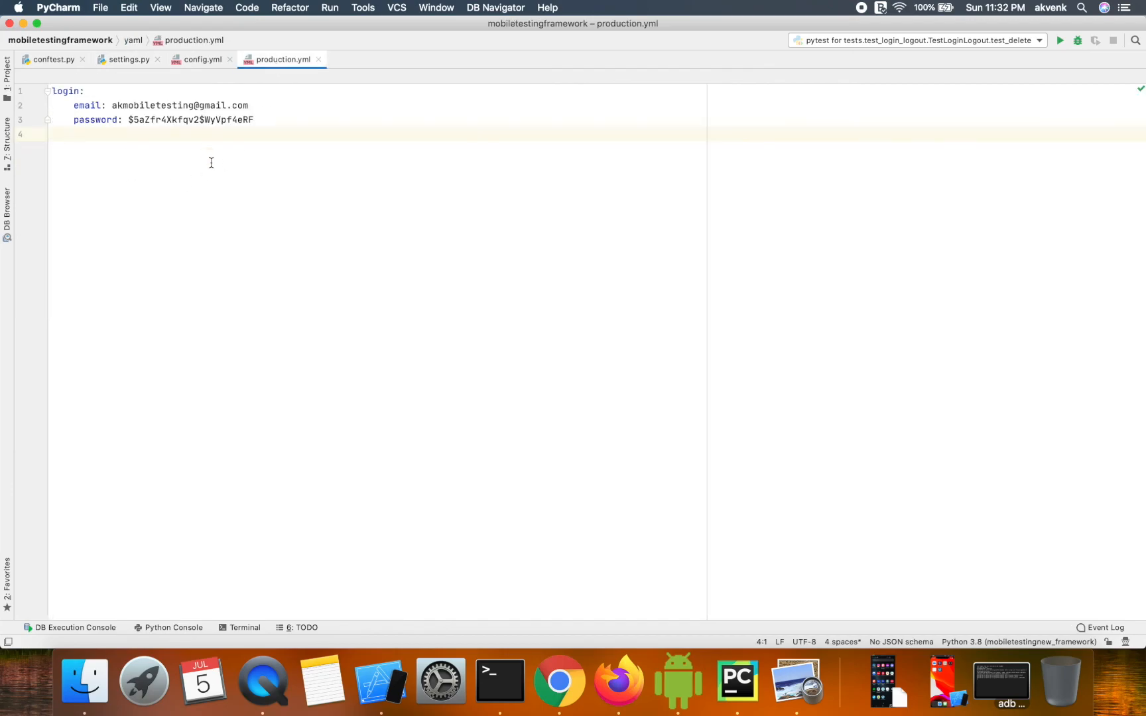